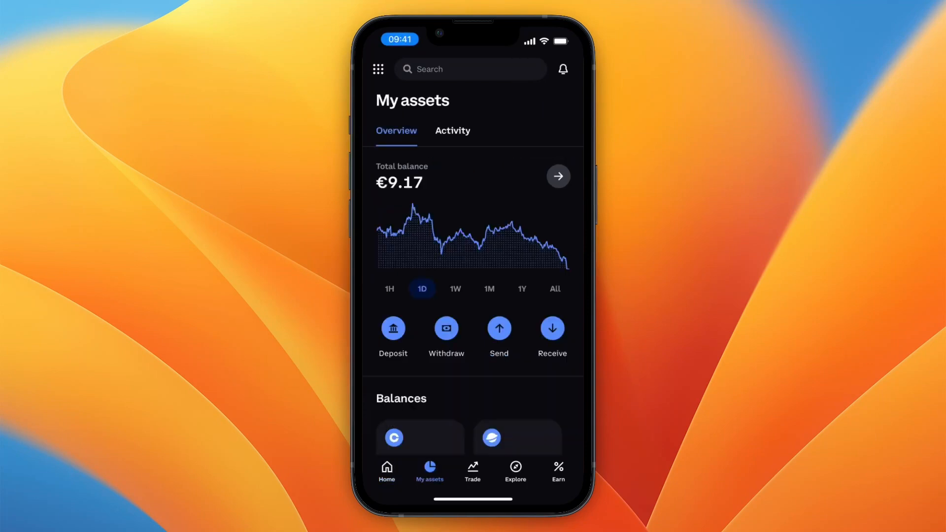
# - Scroll My assets to the Cash section and open the USDC balance
pyautogui.scroll(-3)
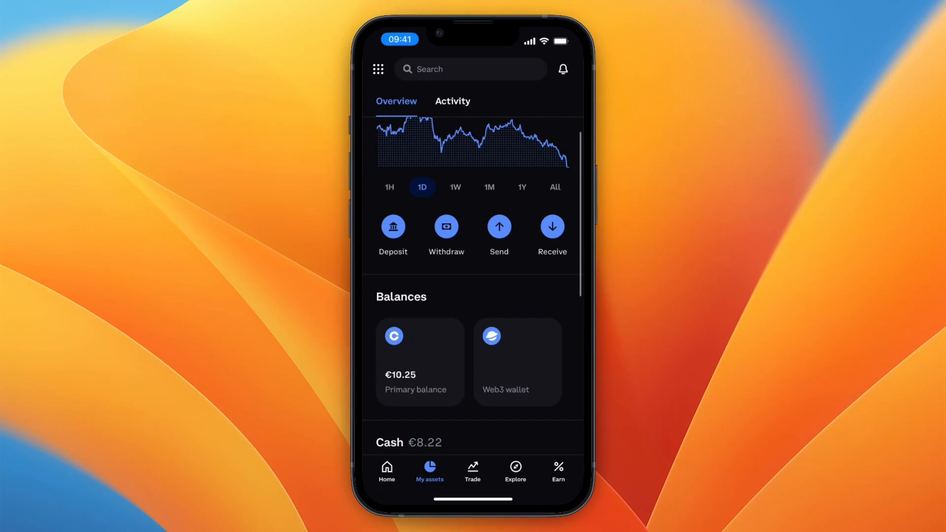
pyautogui.scroll(-3)
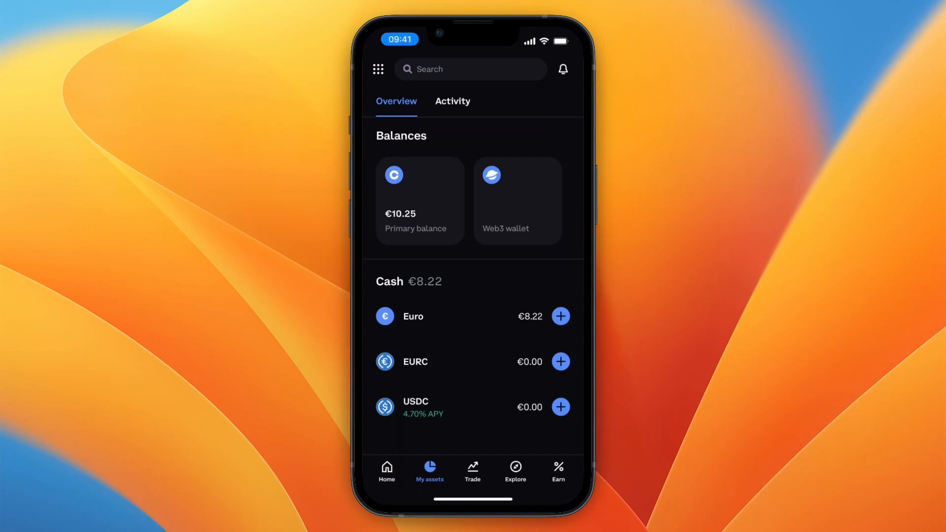
pyautogui.scroll(3)
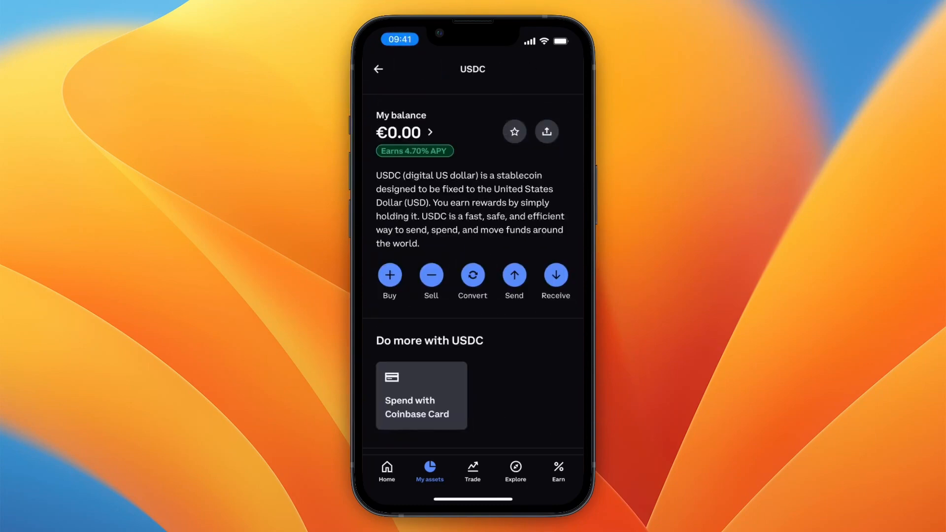
# - Abandon selling USDC and open the Euro Withdraw screen with €8.22 available
pyautogui.click(431, 275)
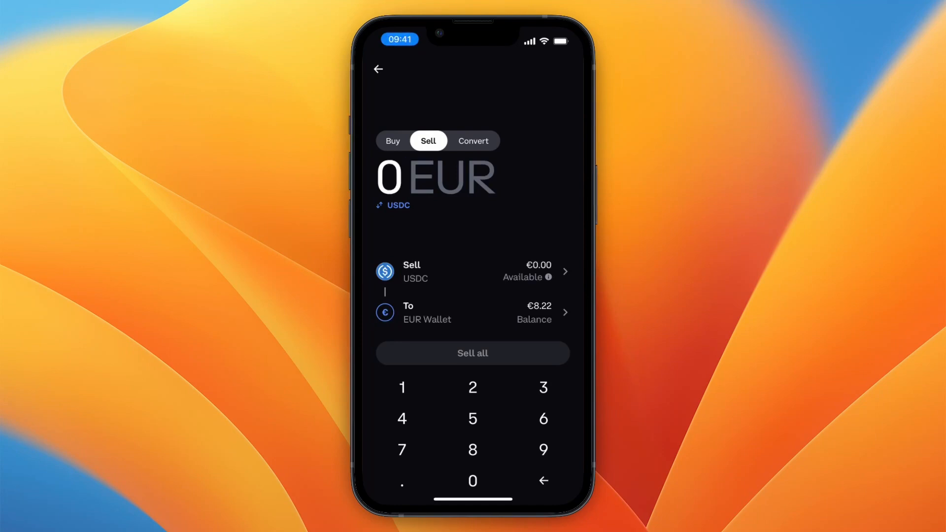
pyautogui.click(411, 177)
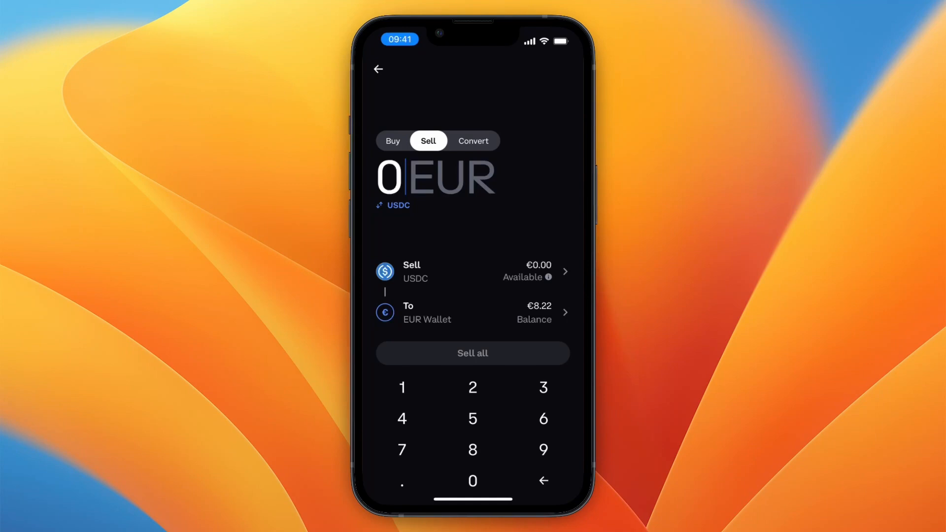
pyautogui.click(378, 69)
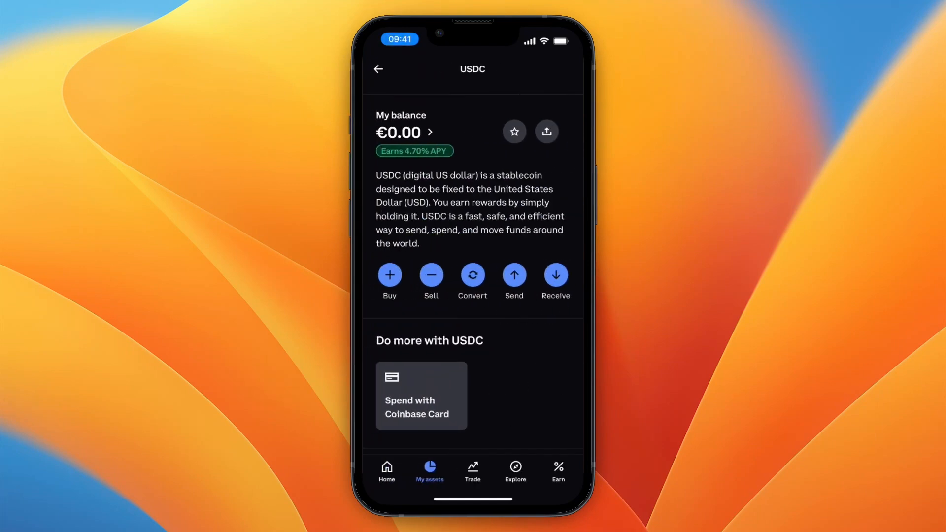
pyautogui.click(378, 69)
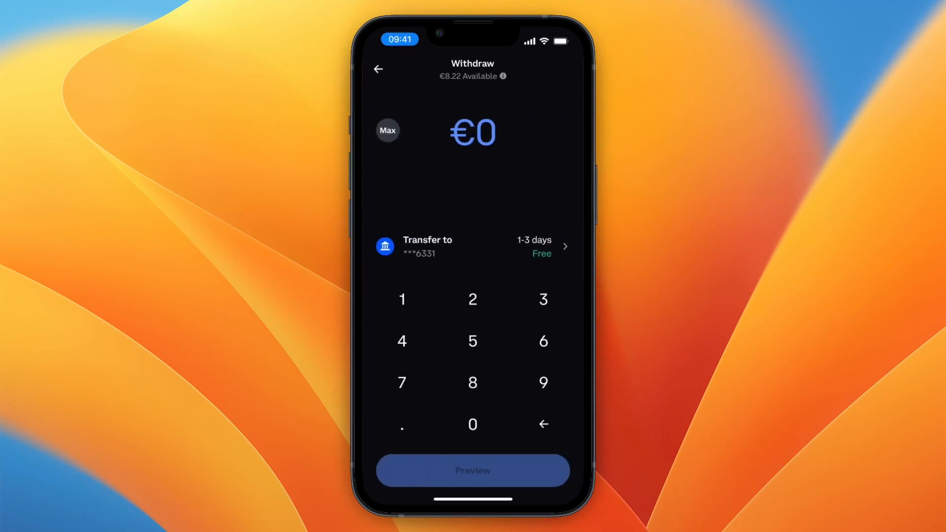
# - Enter the maximum €8.22, then choose to add a new payment method
pyautogui.click(387, 130)
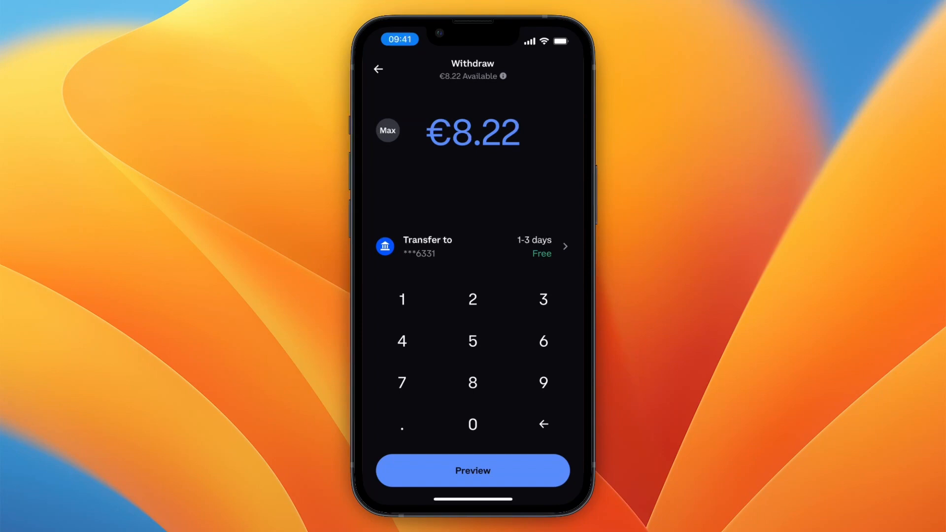
pyautogui.click(473, 246)
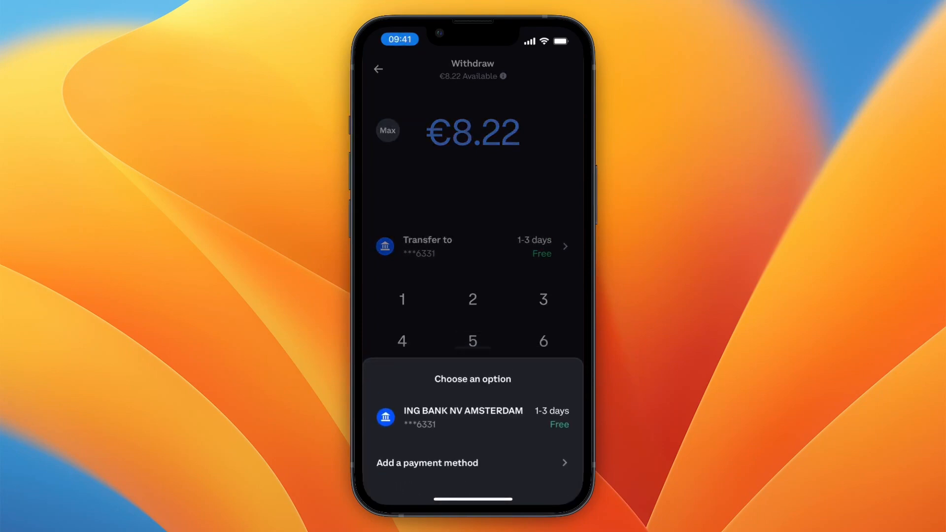
pyautogui.click(427, 463)
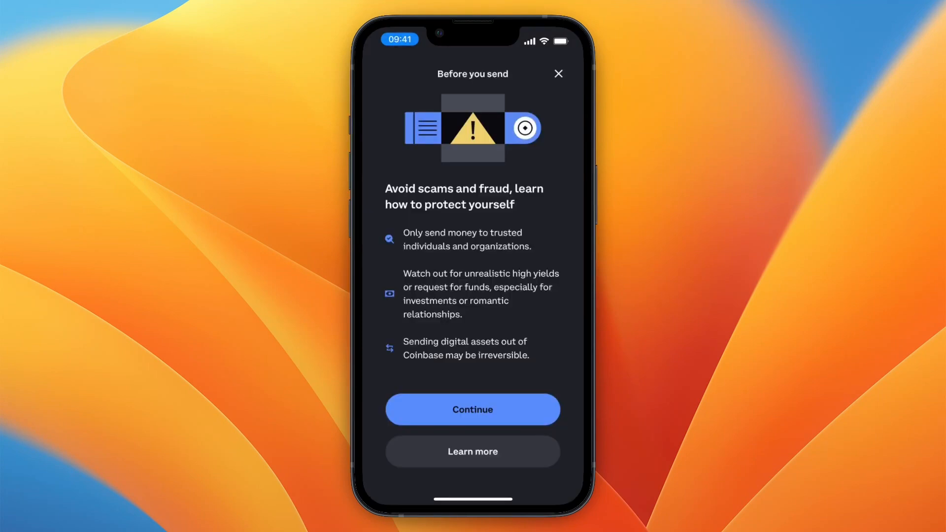
# - Accept the scam warning, browse the SEPA transfer details, and go back to Withdraw
pyautogui.click(472, 409)
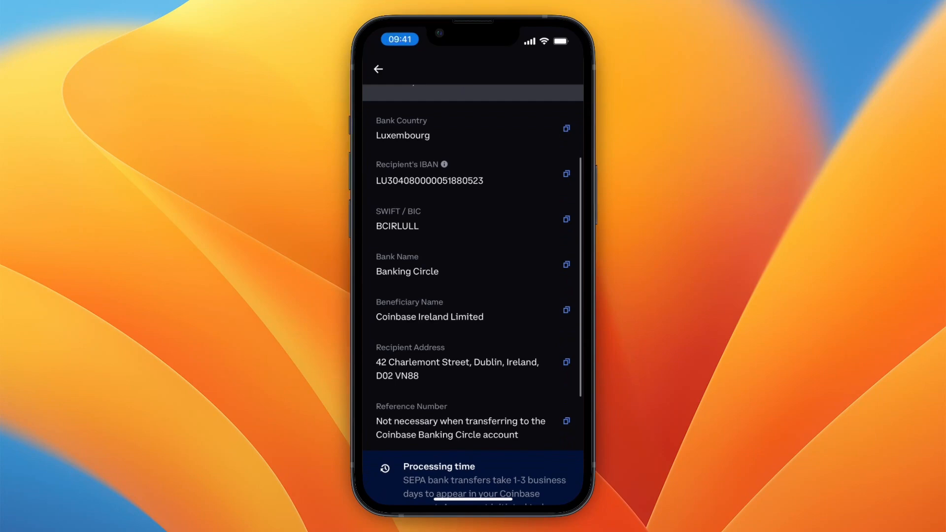
pyautogui.scroll(-3)
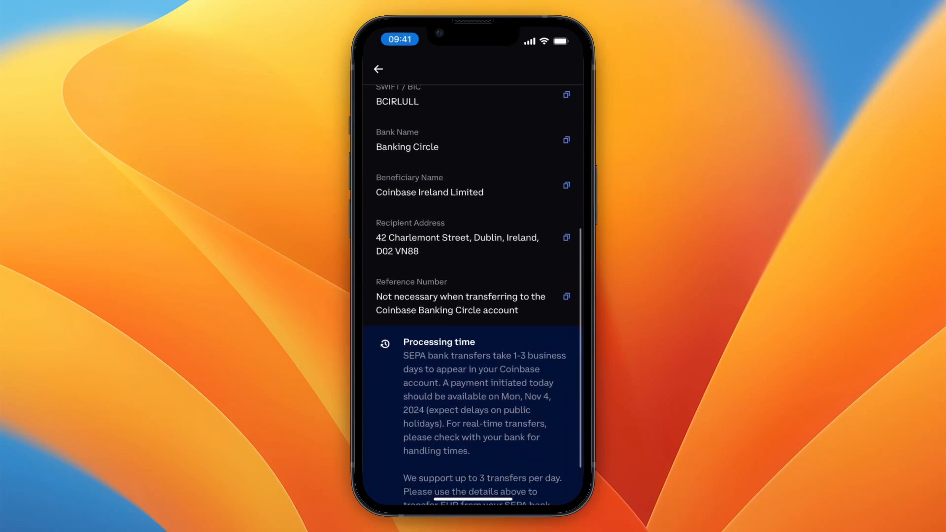
pyautogui.scroll(3)
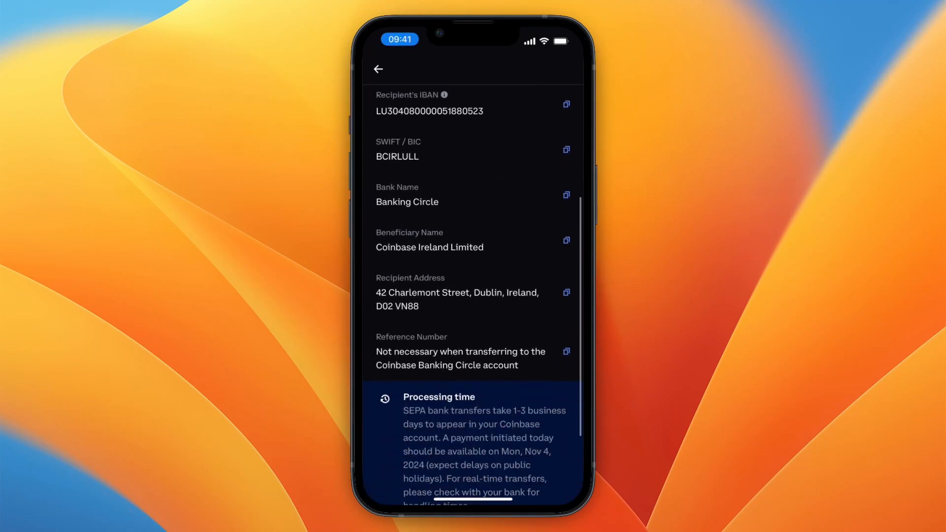
pyautogui.scroll(-3)
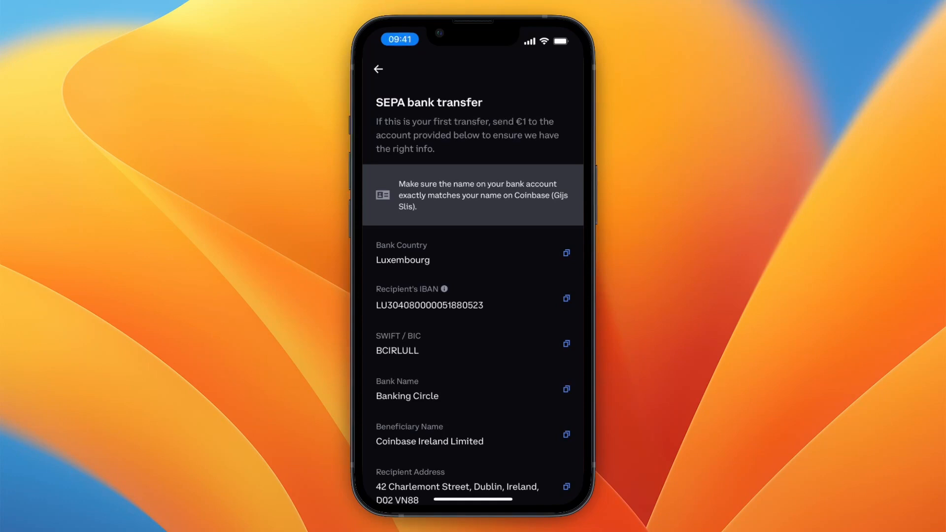
pyautogui.click(378, 69)
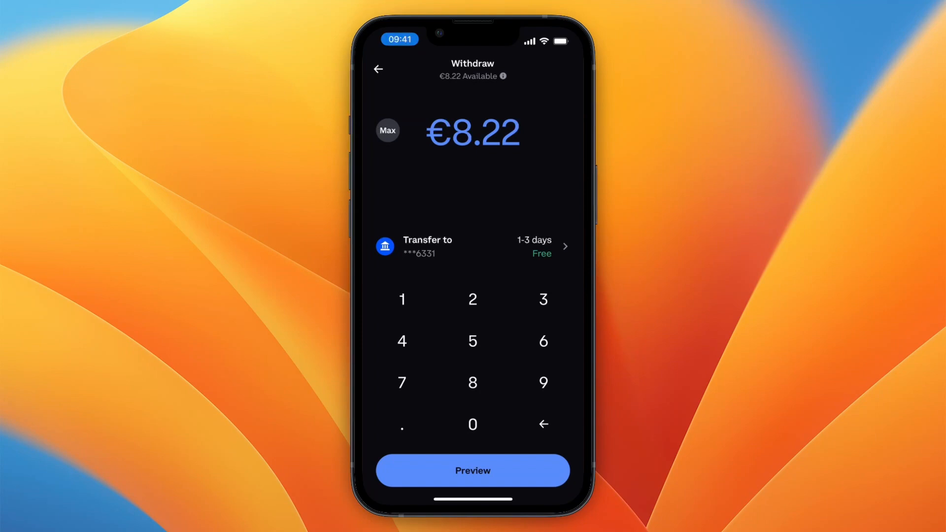
# - Preview and confirm the €8.22 withdrawal to ING Bank, then view the Euro account
pyautogui.click(472, 470)
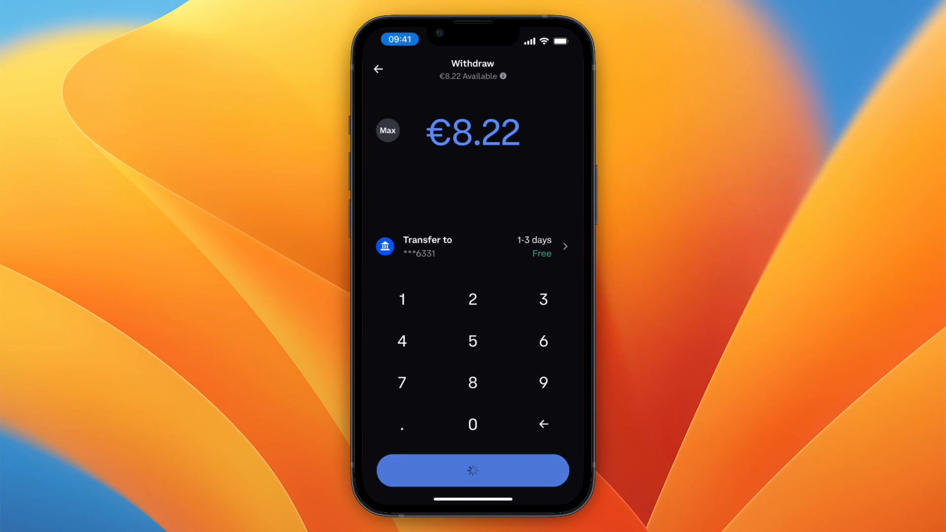
pyautogui.click(472, 470)
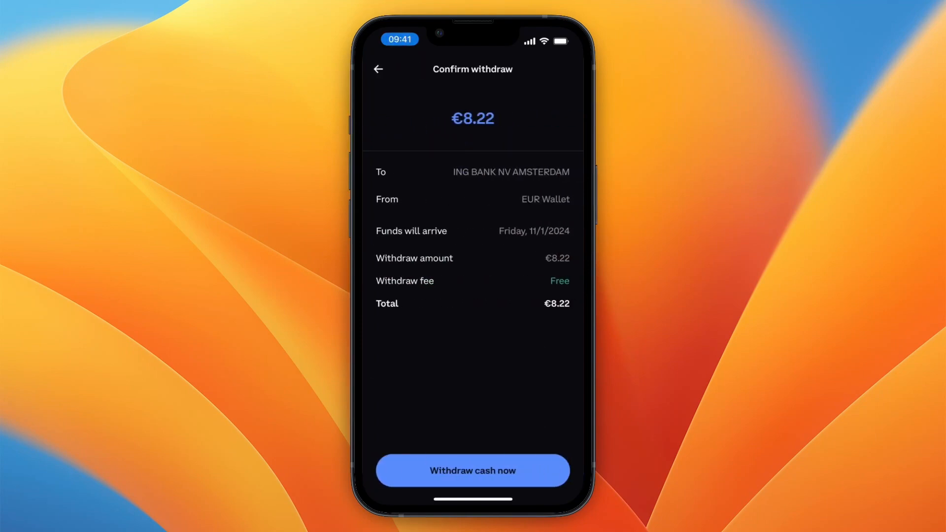
pyautogui.click(473, 470)
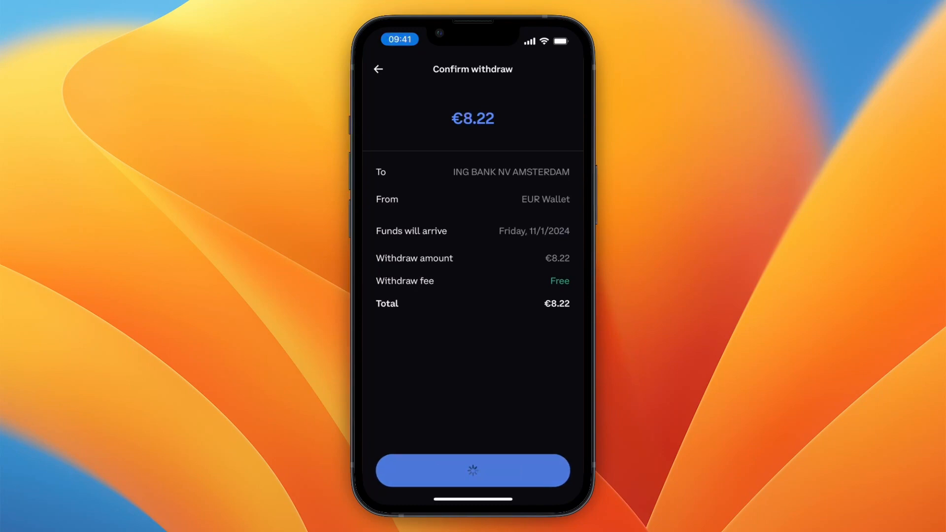
pyautogui.click(473, 470)
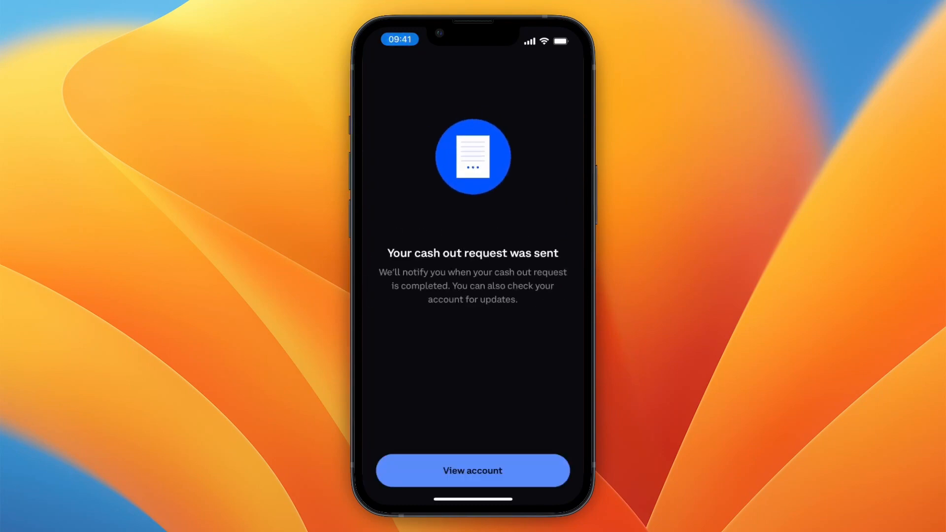
pyautogui.click(473, 470)
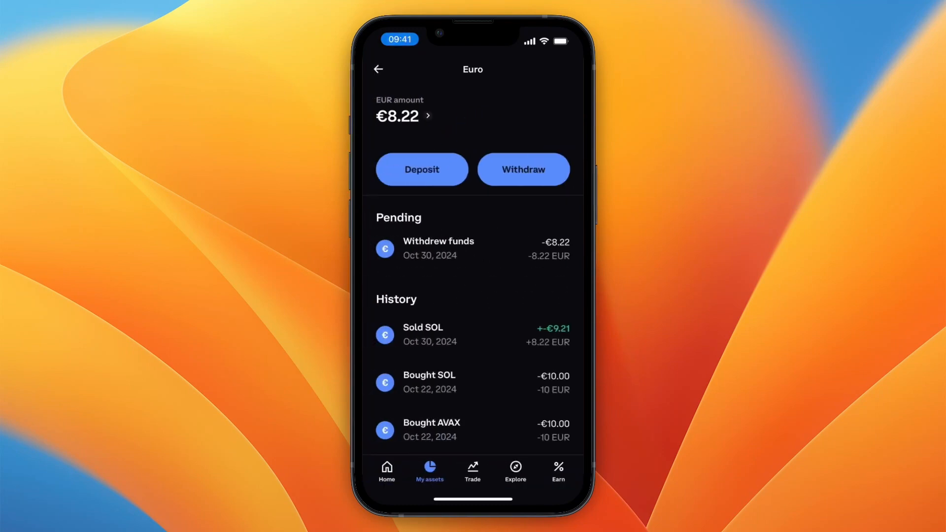